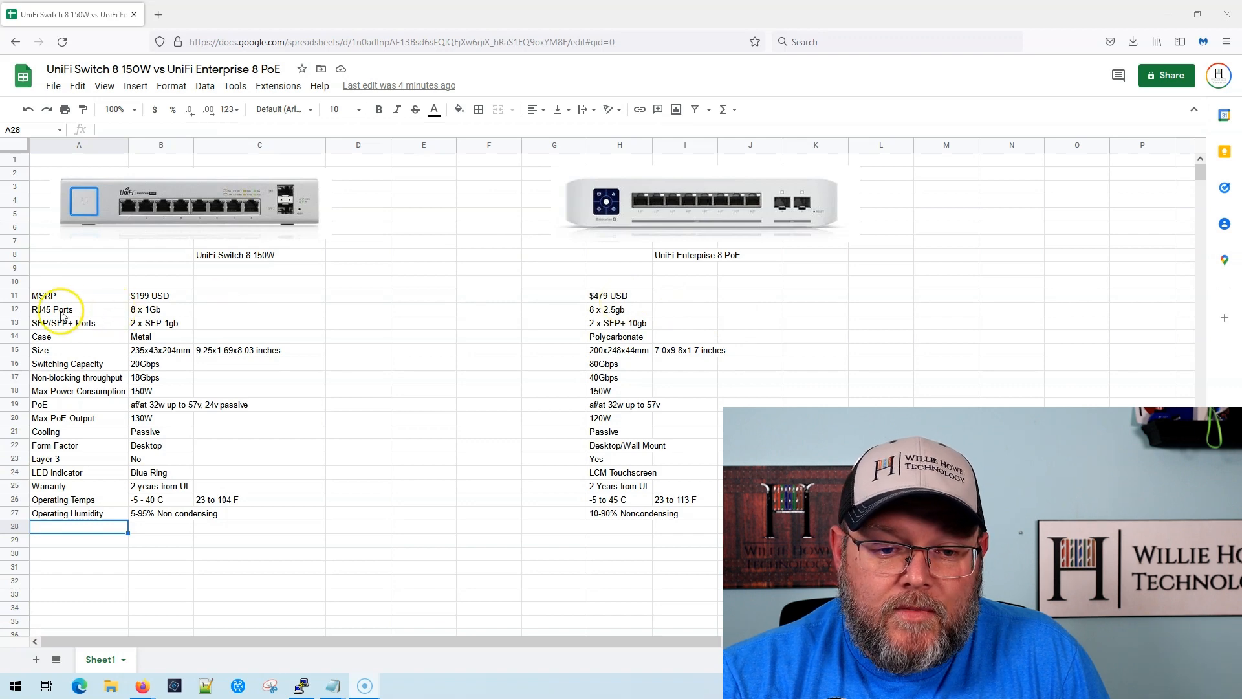
pyautogui.click(54, 309)
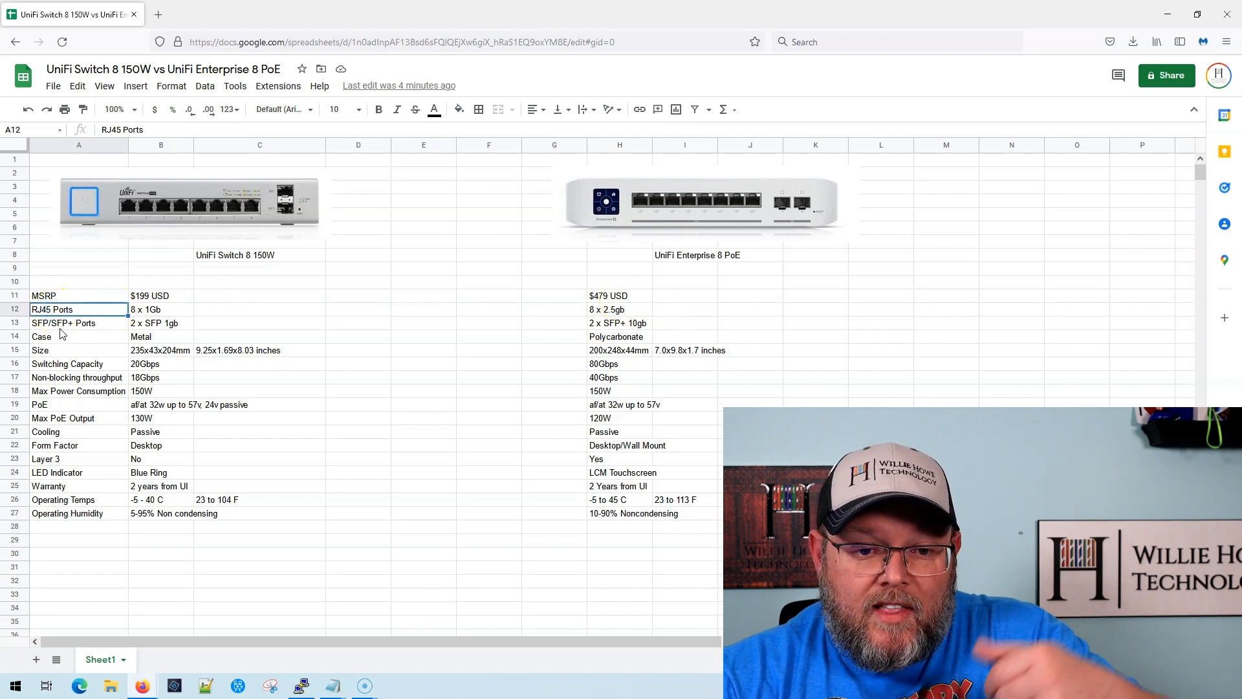